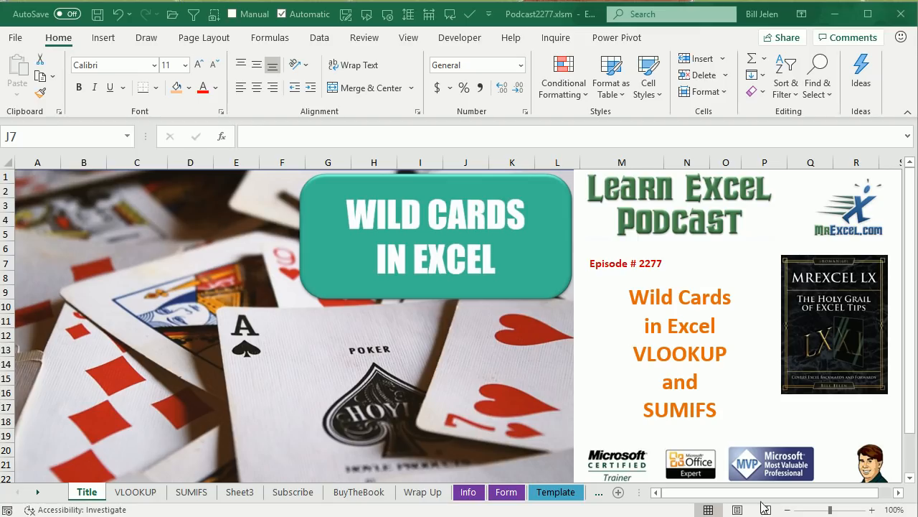
Switch to the VLOOKUP worksheet listing the fruits to find beside TransCode and Amount.
left_click(135, 492)
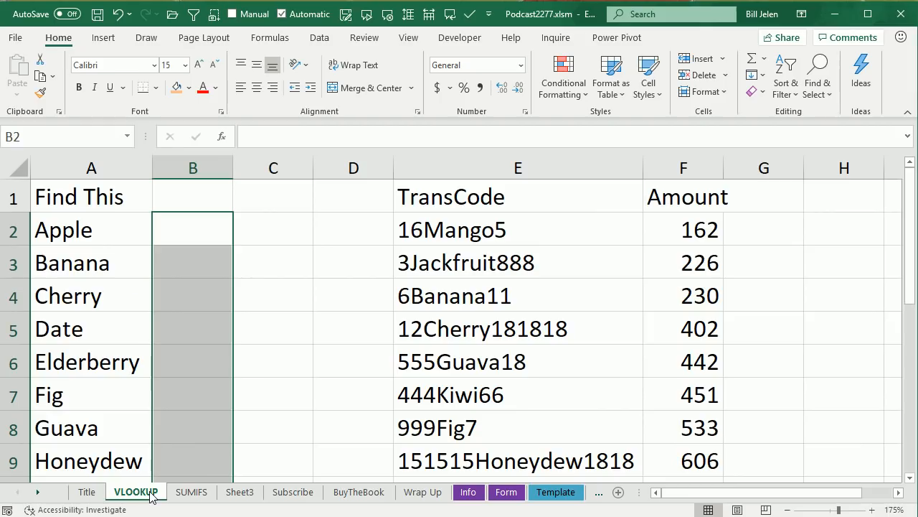
left_click(192, 228)
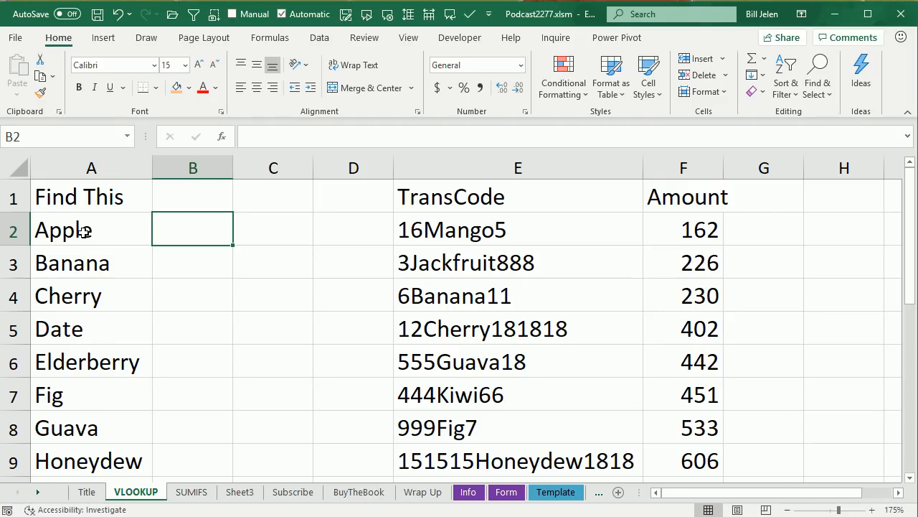
mouse_move(328, 257)
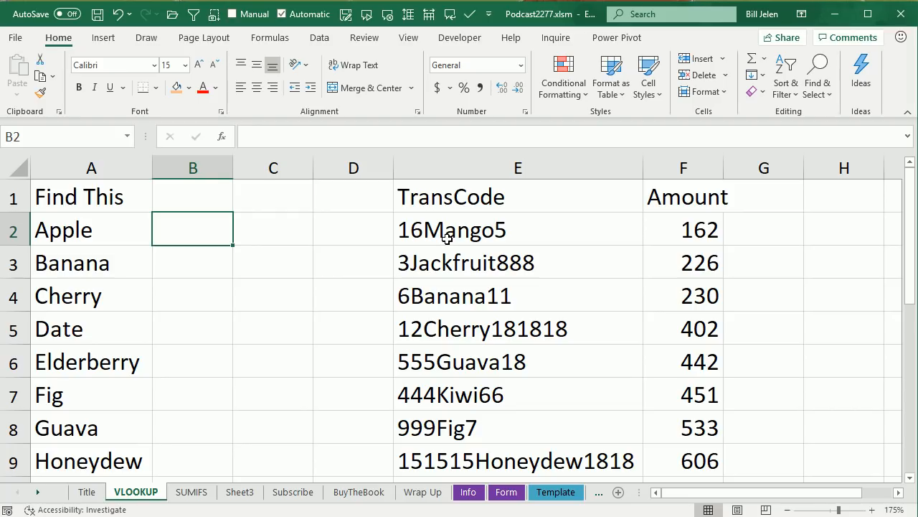
mouse_move(180, 244)
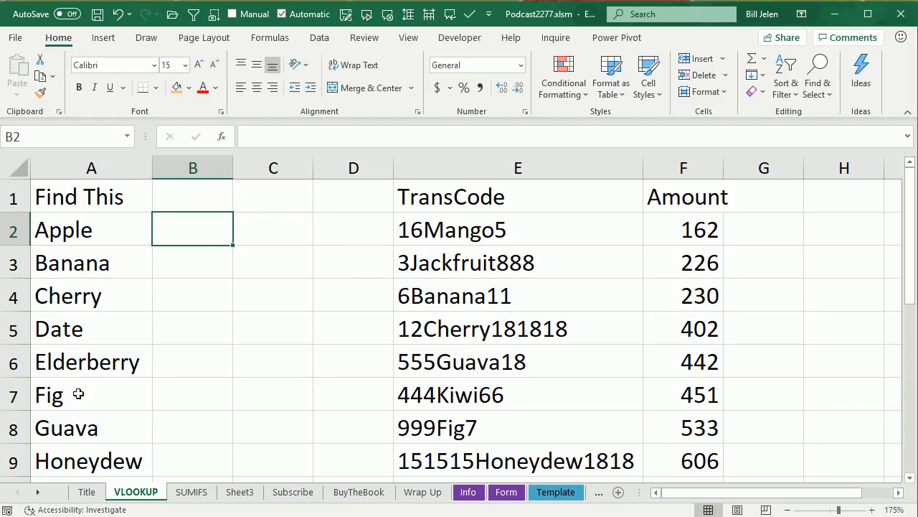
mouse_move(663, 421)
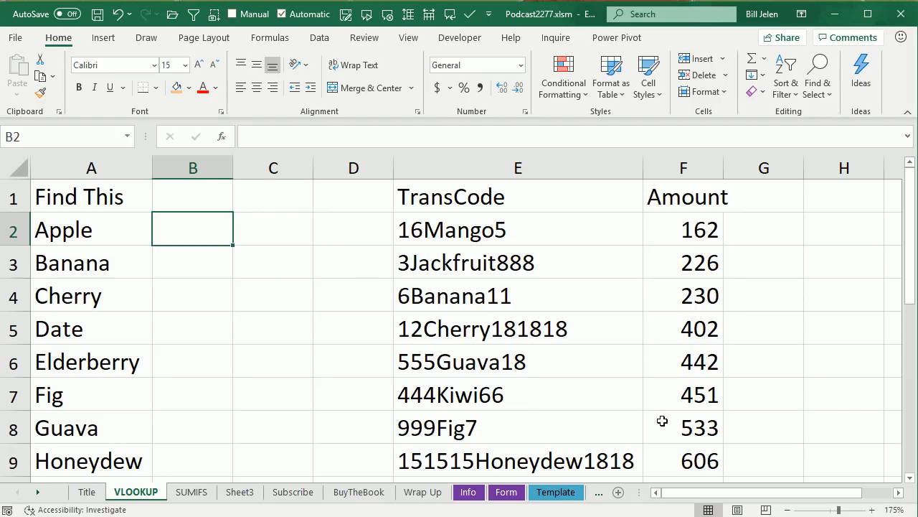
mouse_move(338, 323)
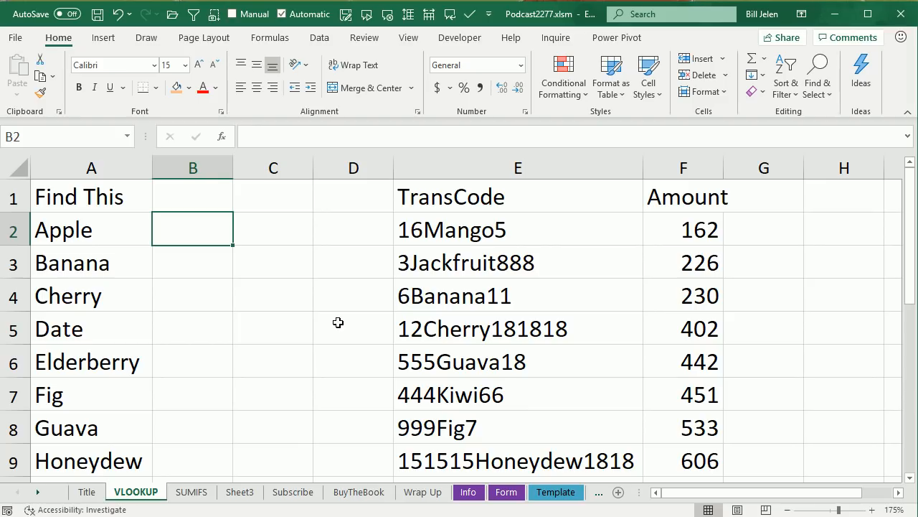
Enter =VLOOKUP("*"&A2&"*",$E$2:$F$14,2,False) in B2, returning 956 for Apple.
type("=VLOO")
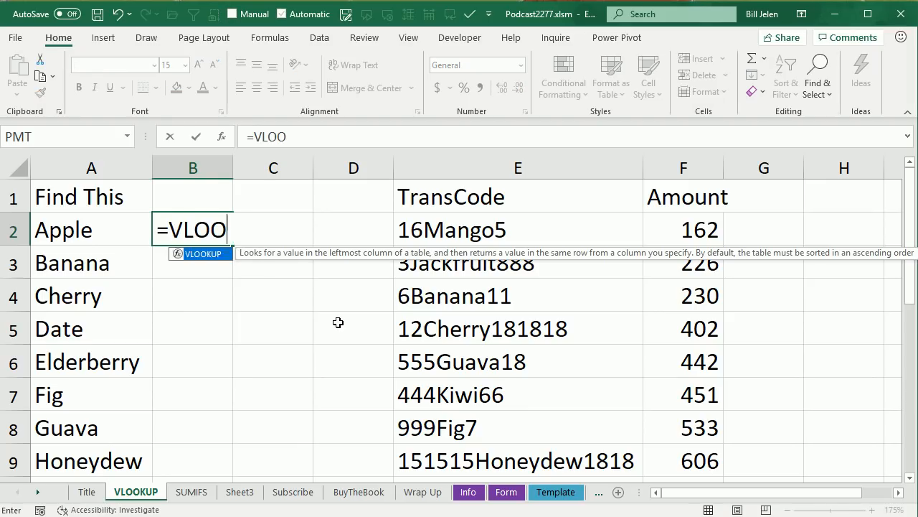
type("KUP(")
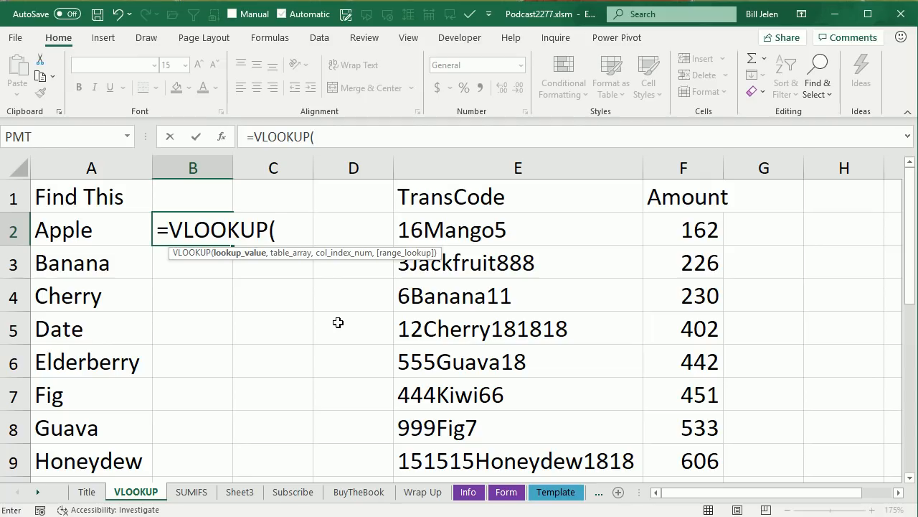
type("\"*\"")
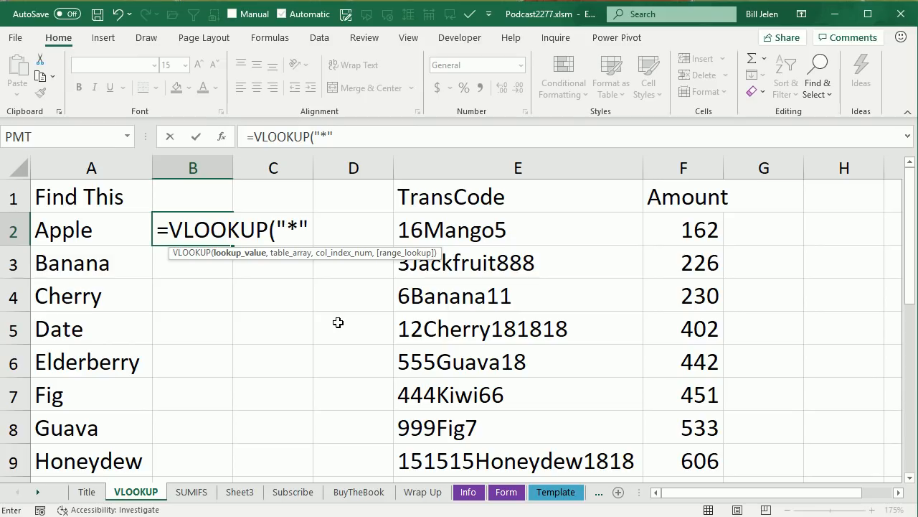
type("&A2&")
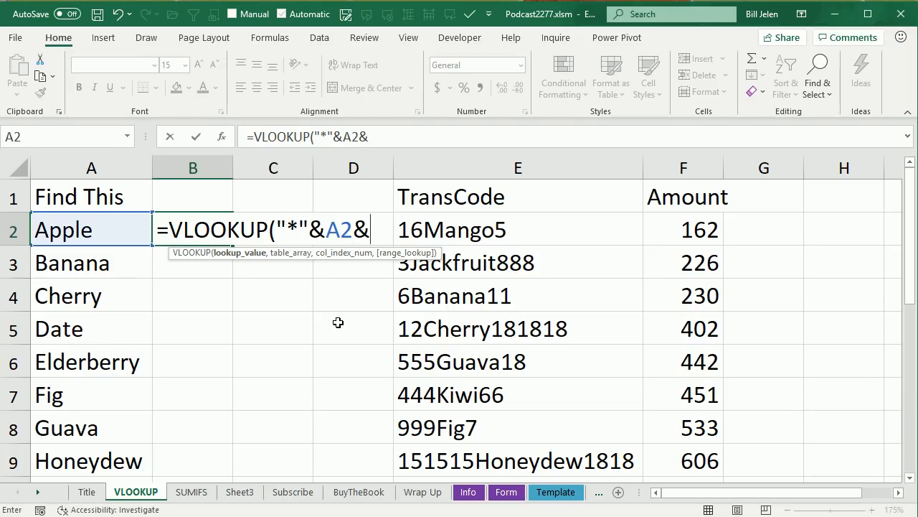
type("\"*\"")
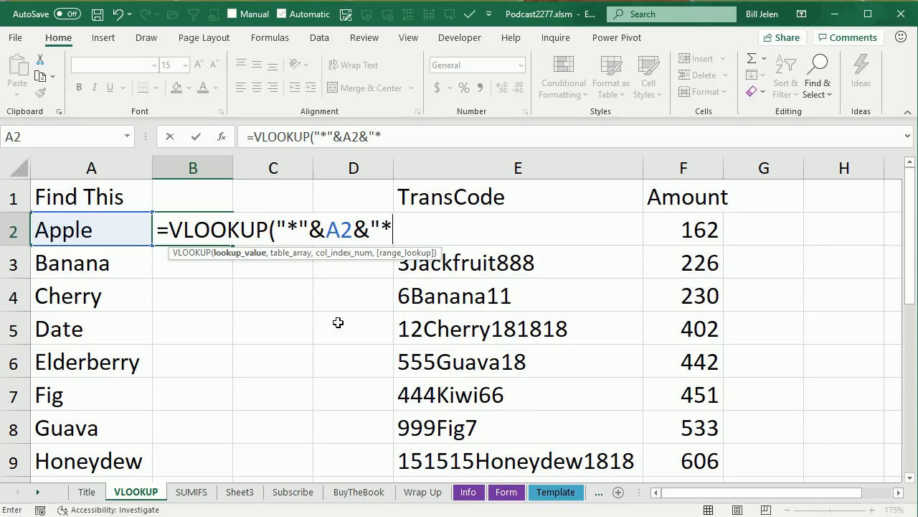
type("\"")
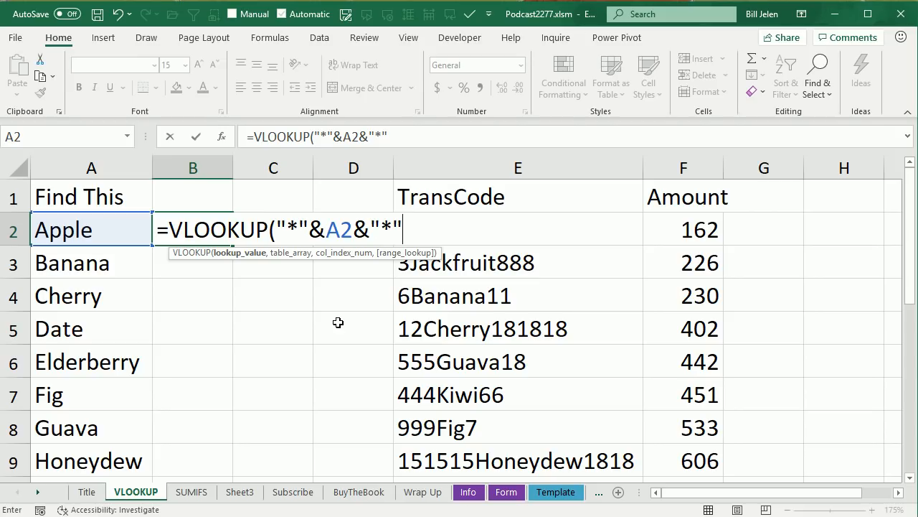
type(",$E$2:$F$14")
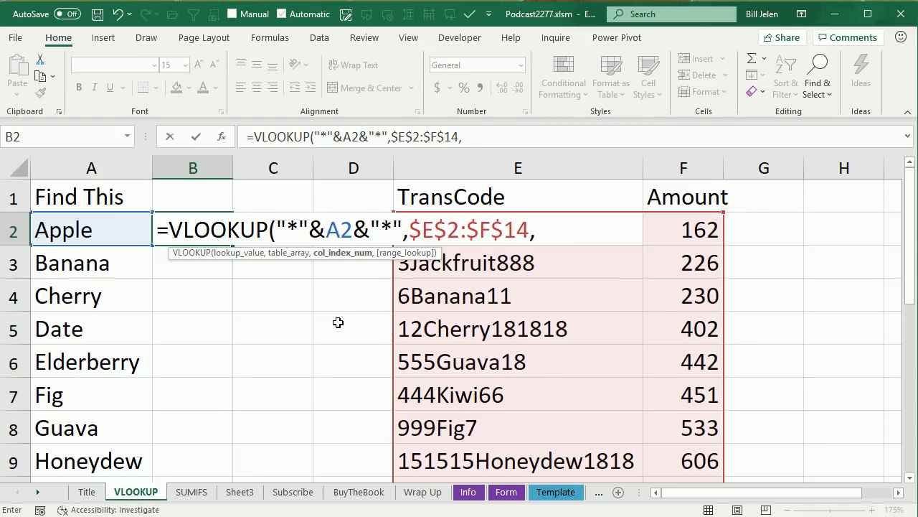
type(",2,False")
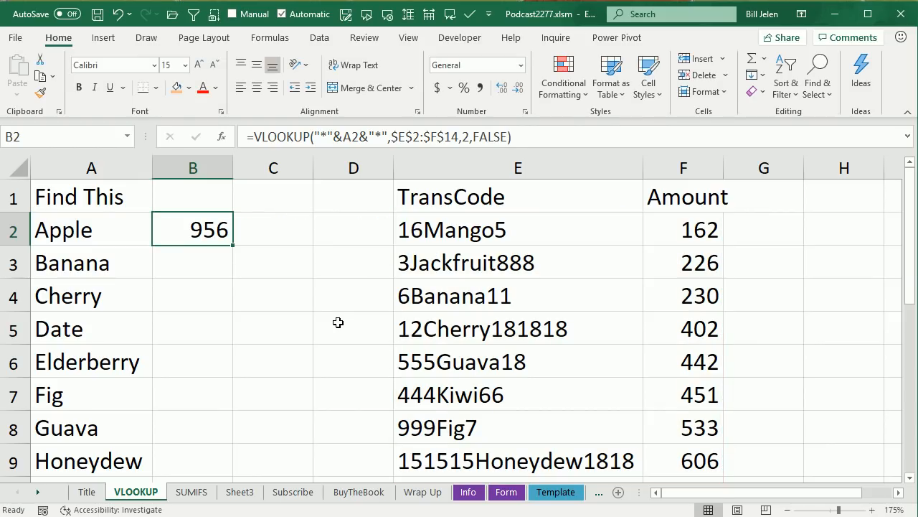
mouse_move(231, 243)
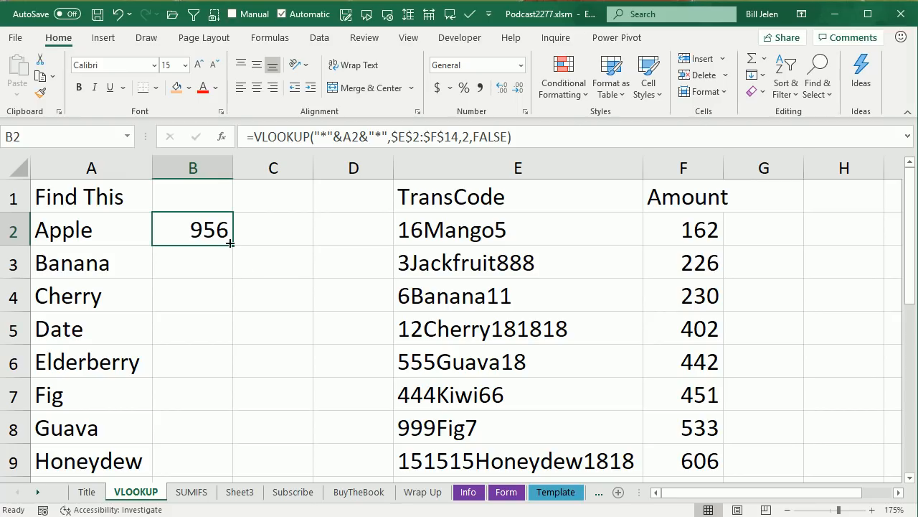
Fill the wildcard VLOOKUP down column B and check the copied formula for Fig in B7.
left_click_drag(229, 244, 229, 474)
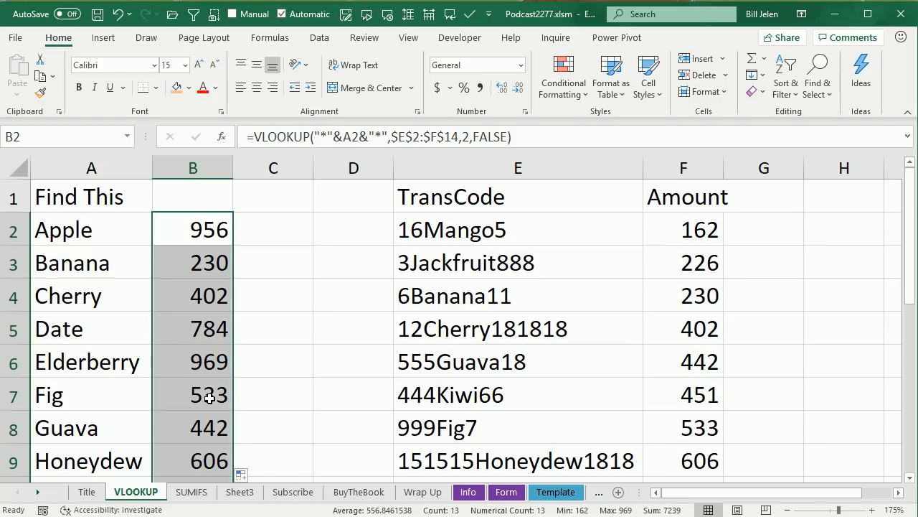
left_click(192, 394)
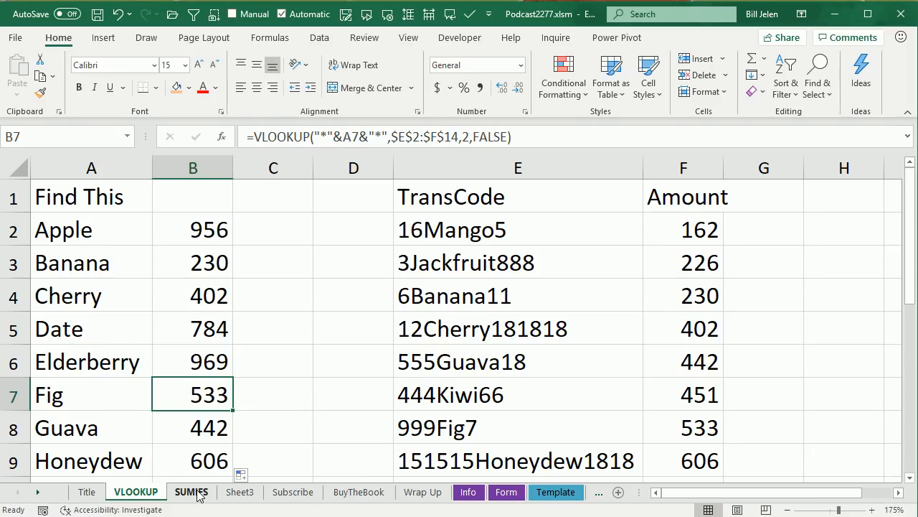
Go to the SUMIFS sheet and select B2 under the Total heading.
left_click(190, 492)
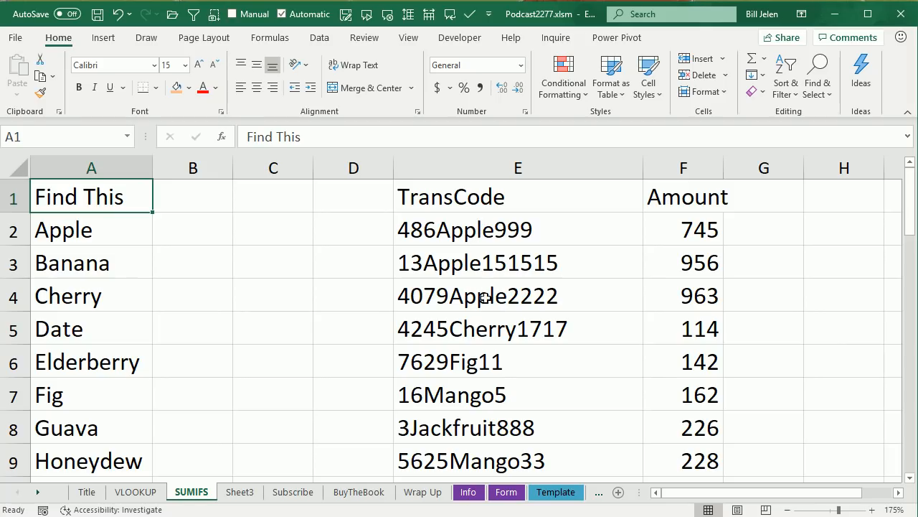
mouse_move(471, 228)
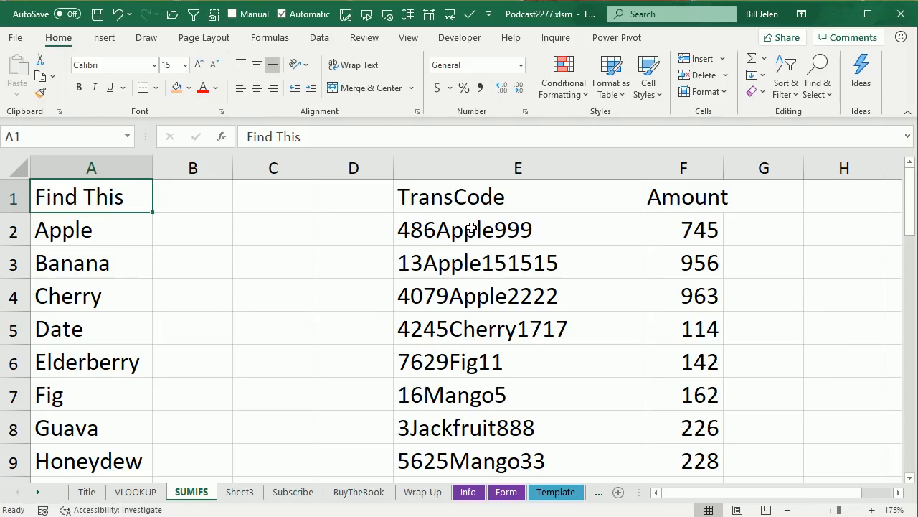
mouse_move(477, 405)
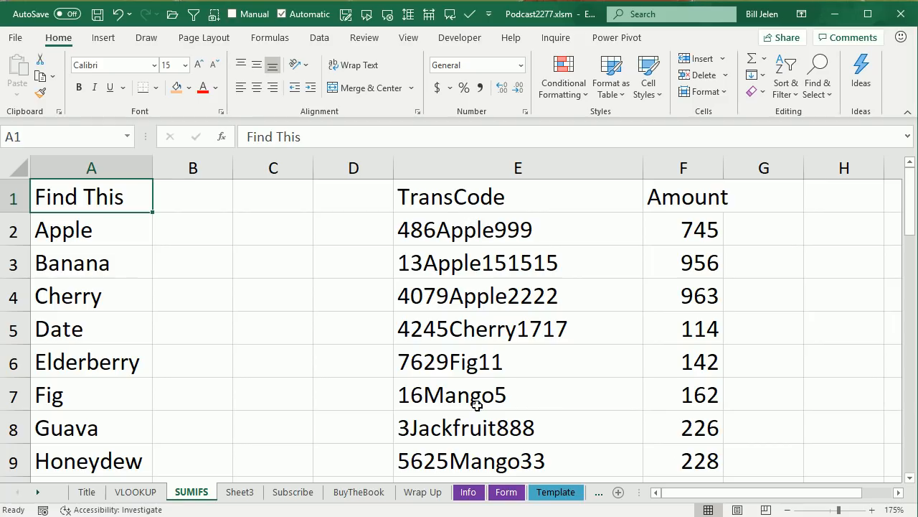
mouse_move(522, 360)
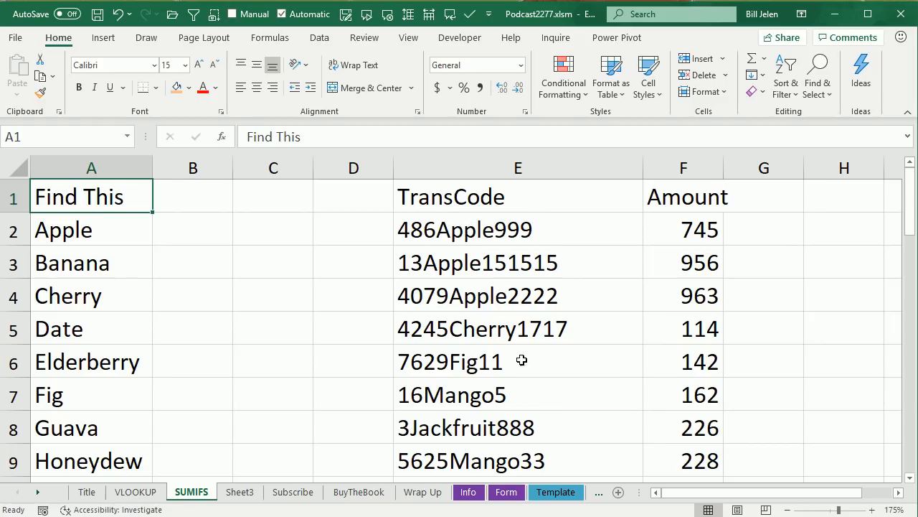
left_click(193, 196)
type("Total")
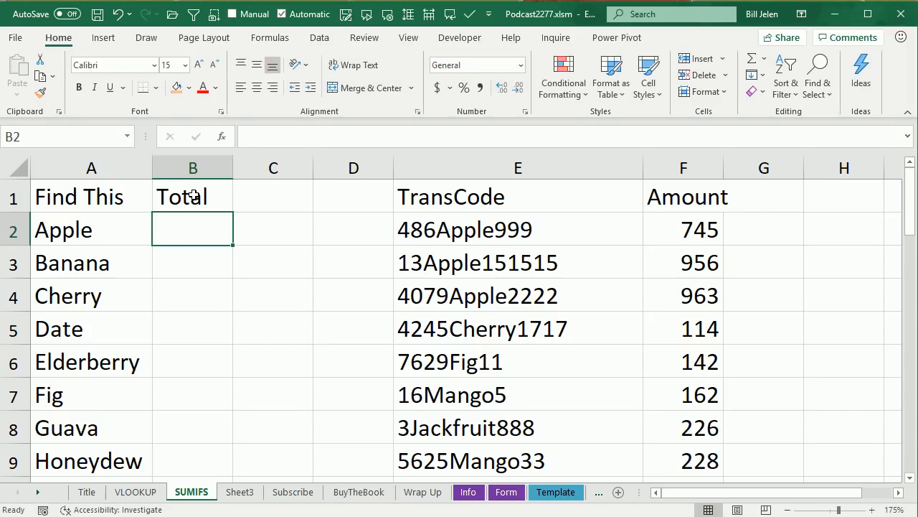
Enter =SUMIFS($F$2:$F$40,$E$2:$E$40,"*"&A2&"*") in B2, giving 2664 for Apple.
type("=SUMIFS(")
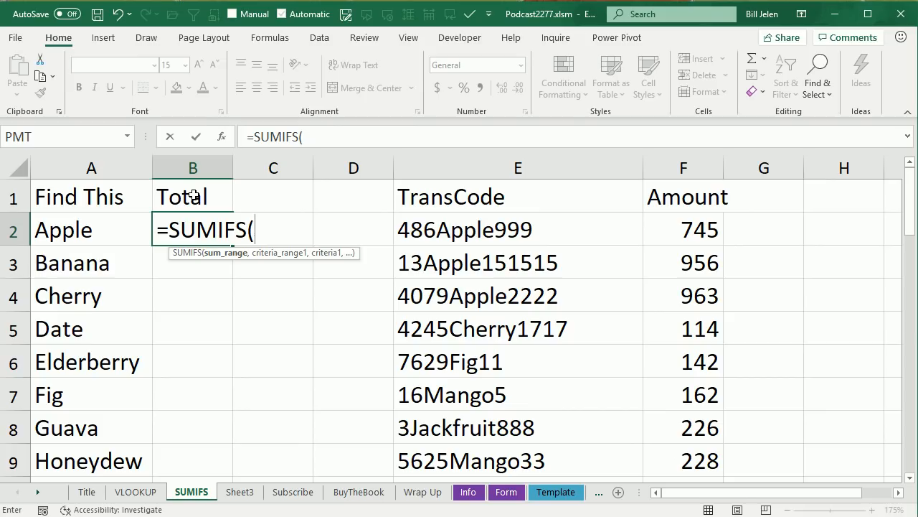
left_click(682, 229)
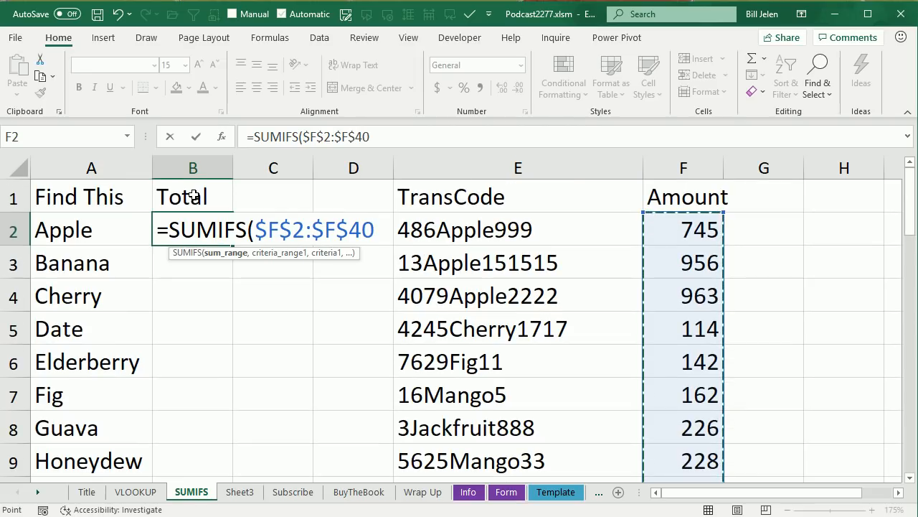
type(",")
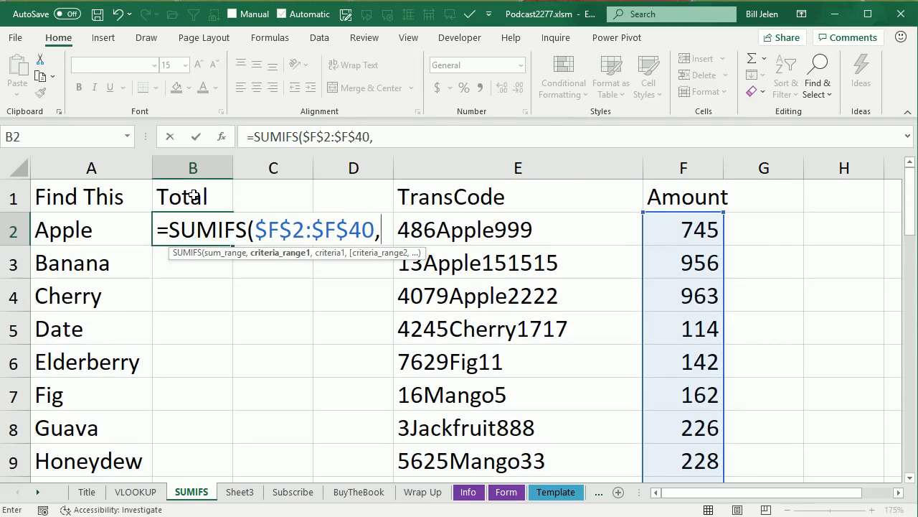
left_click(353, 230)
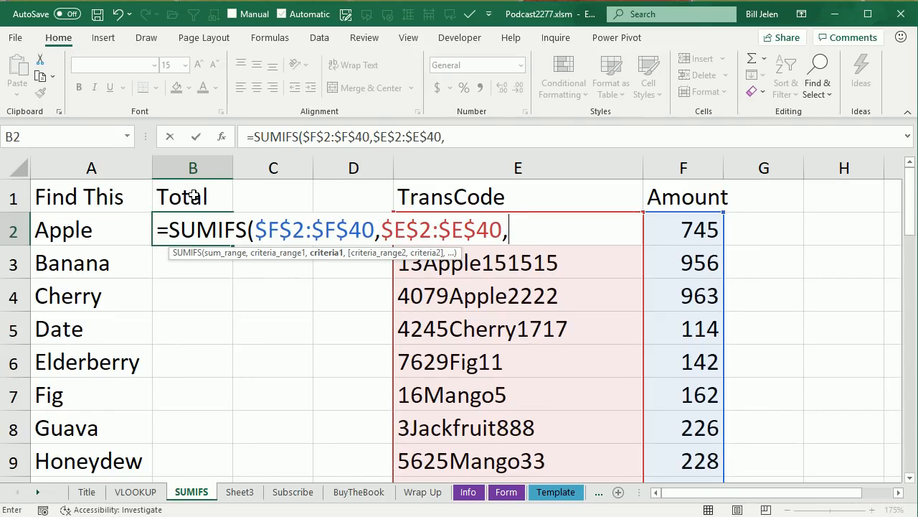
type("\"*\"&A2")
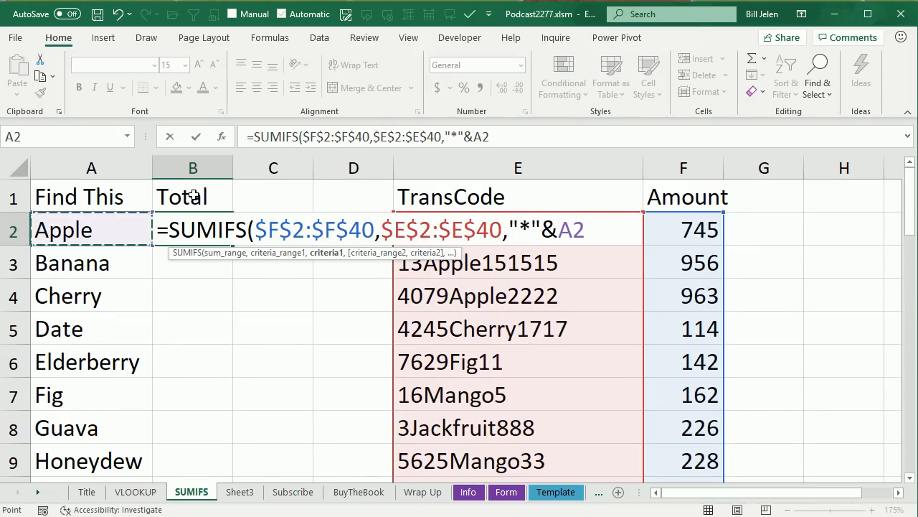
type("&\"*\")")
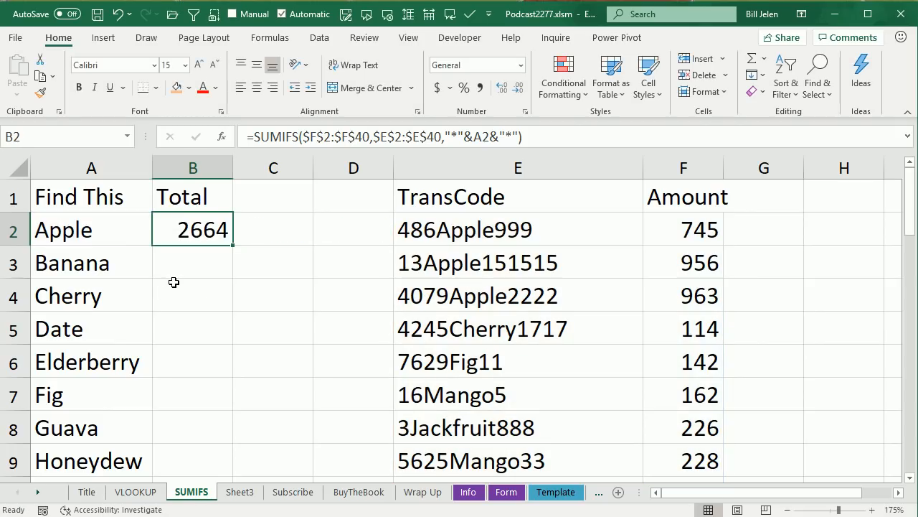
mouse_move(231, 245)
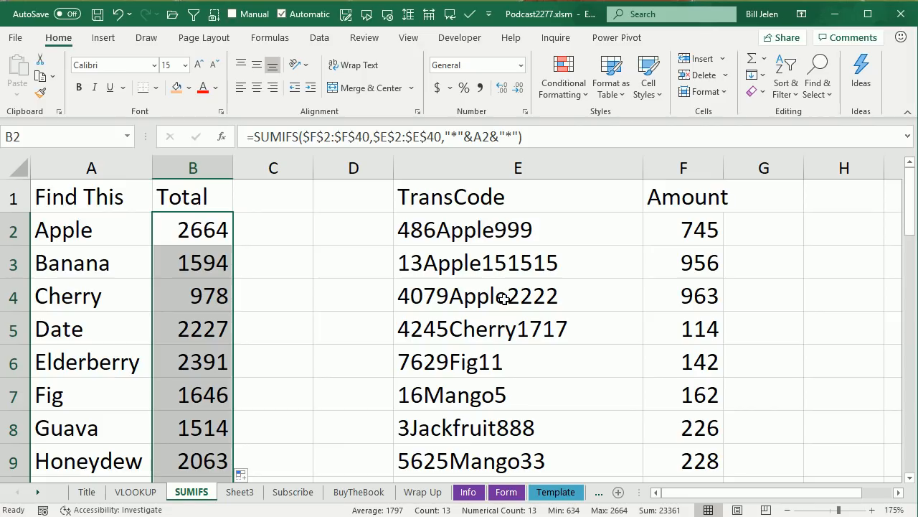
mouse_move(676, 229)
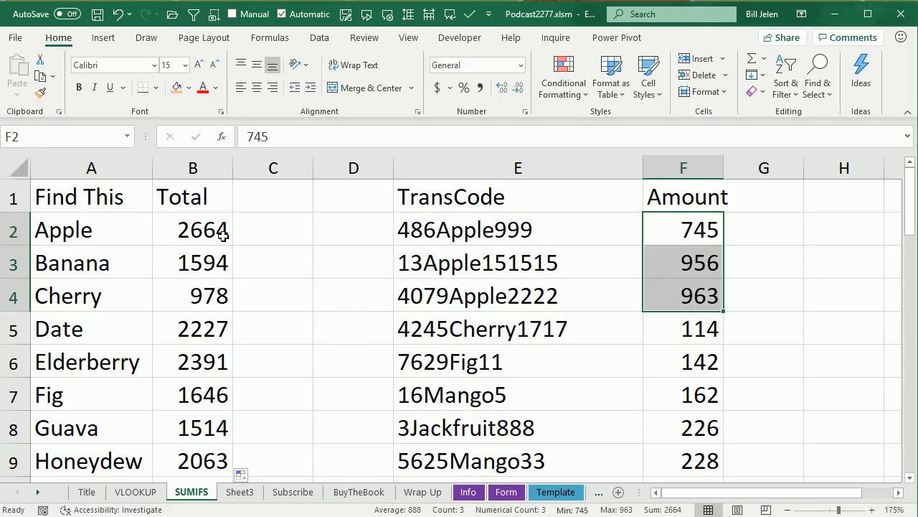
mouse_move(237, 246)
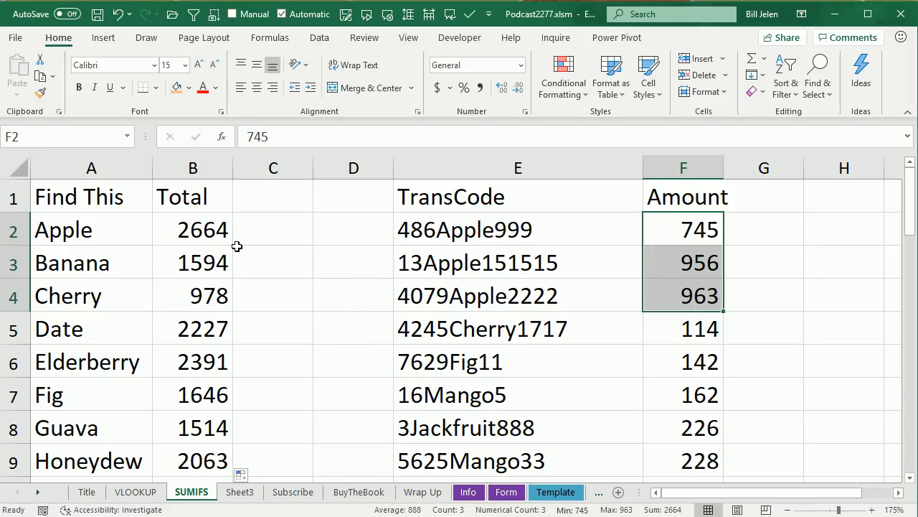
Recheck the Apple SUMIFS formula in B2, then switch to the Subscribe sheet.
left_click(192, 229)
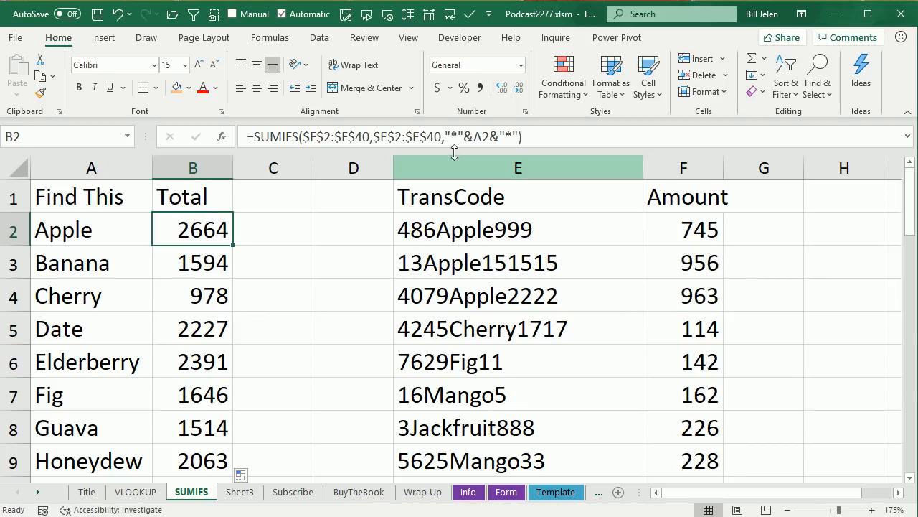
mouse_move(476, 140)
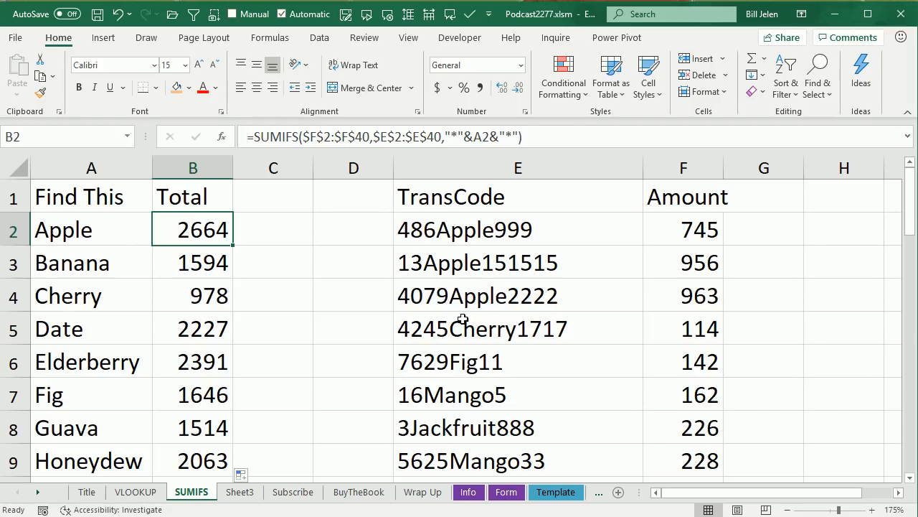
mouse_move(467, 234)
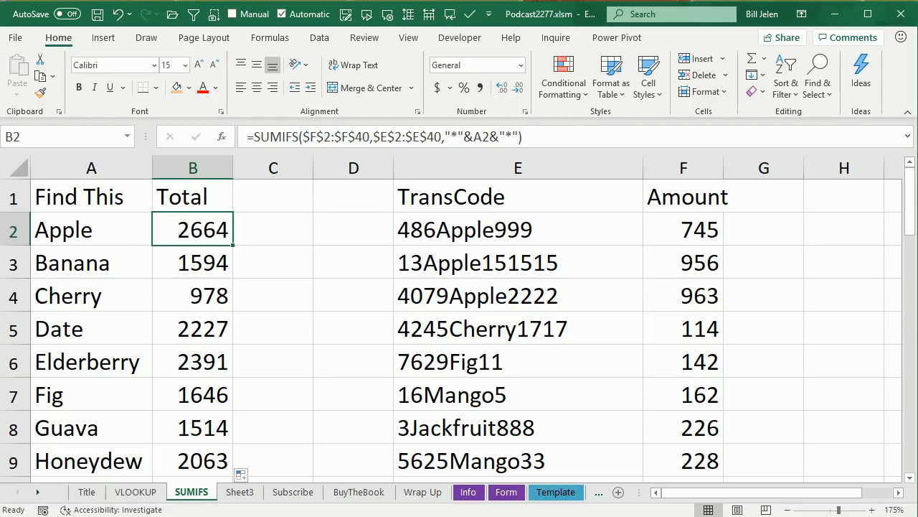
left_click(293, 492)
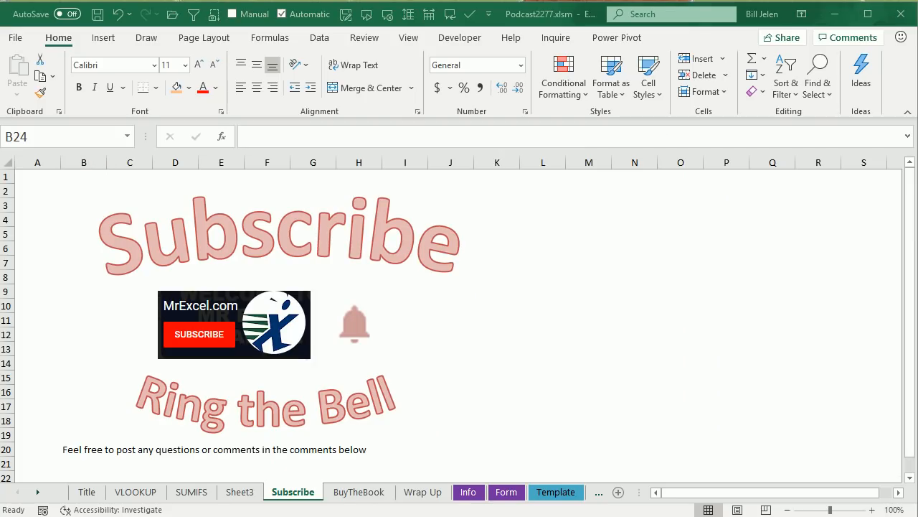